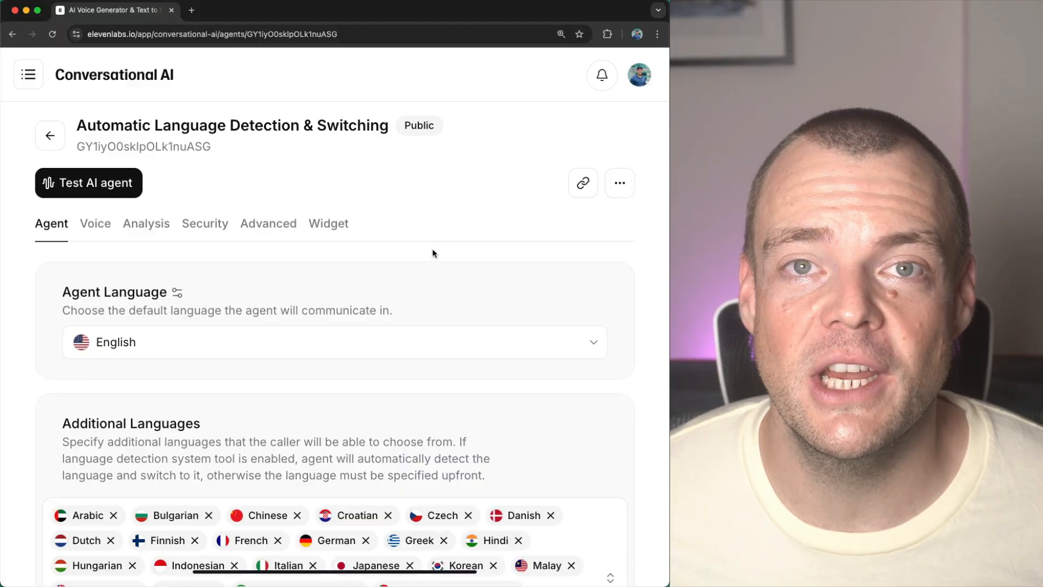
pyautogui.moveTo(447, 233)
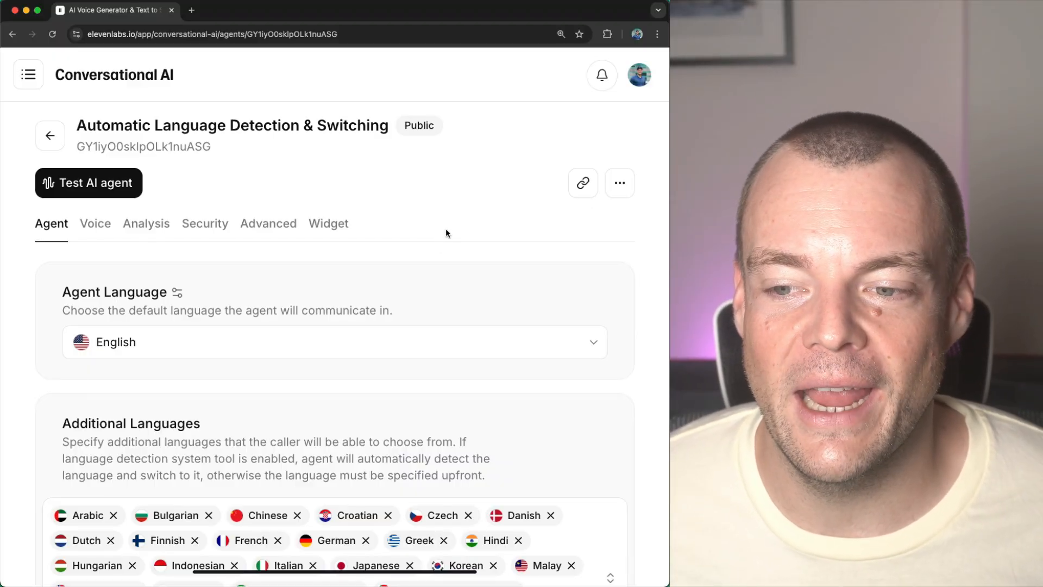
pyautogui.moveTo(447, 205)
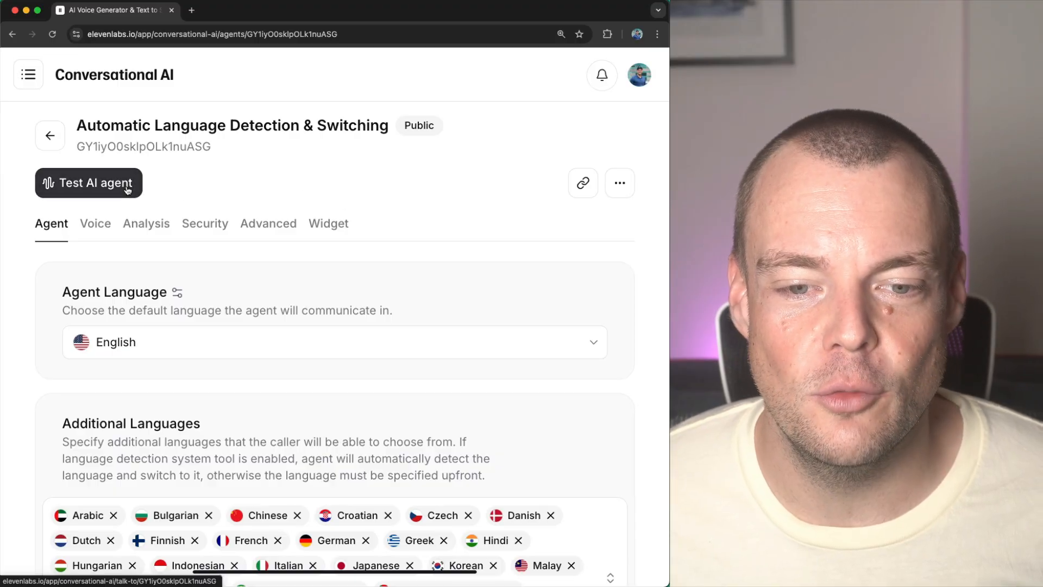
# Start a test call with the AI agent from its testing page
pyautogui.click(88, 183)
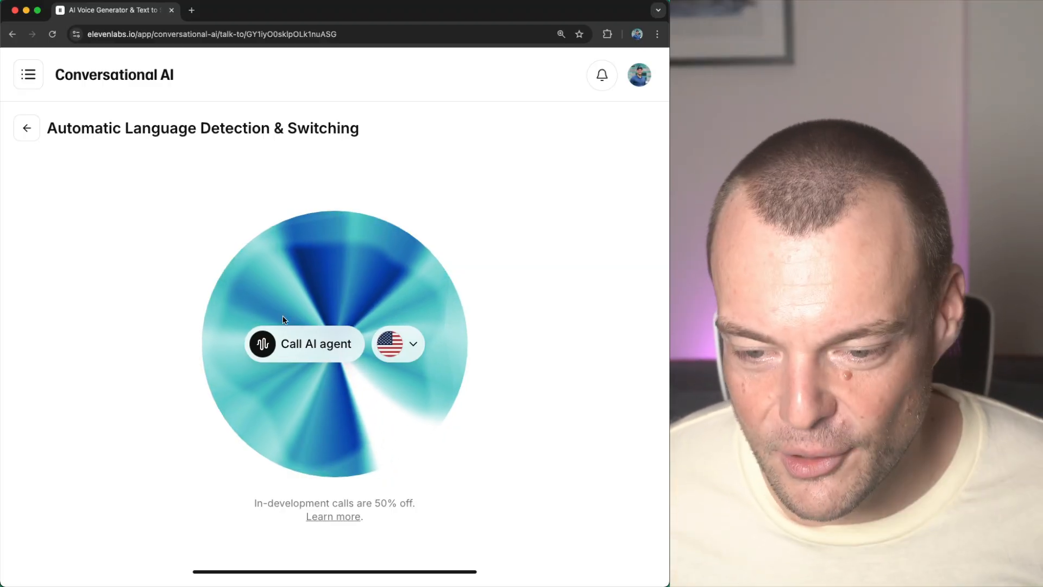
pyautogui.click(303, 343)
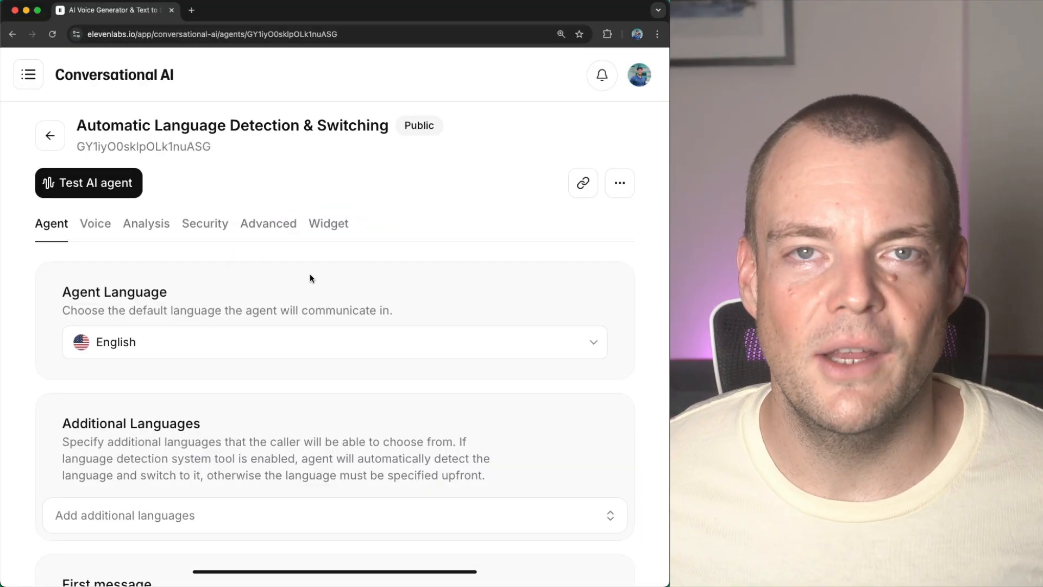
# Scroll down the agent settings toward the Additional Languages dropdown to select all languages
pyautogui.scroll(-3)
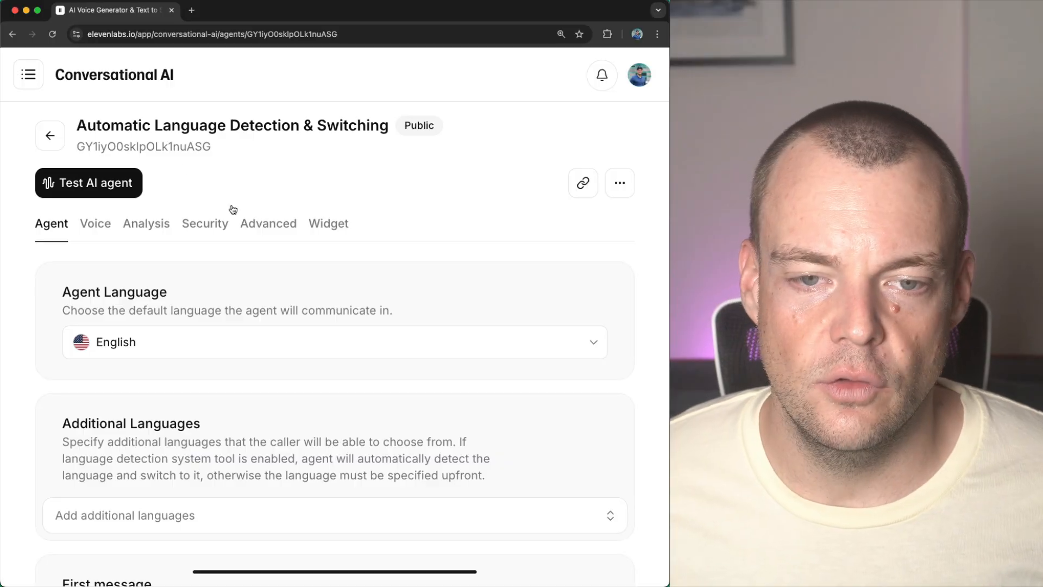
pyautogui.scroll(-3)
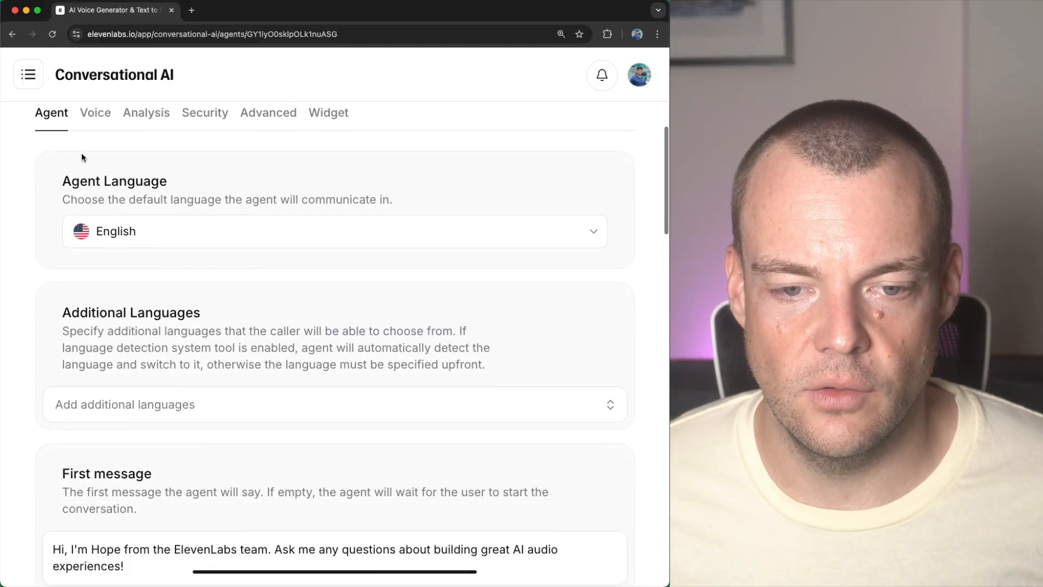
pyautogui.scroll(-3)
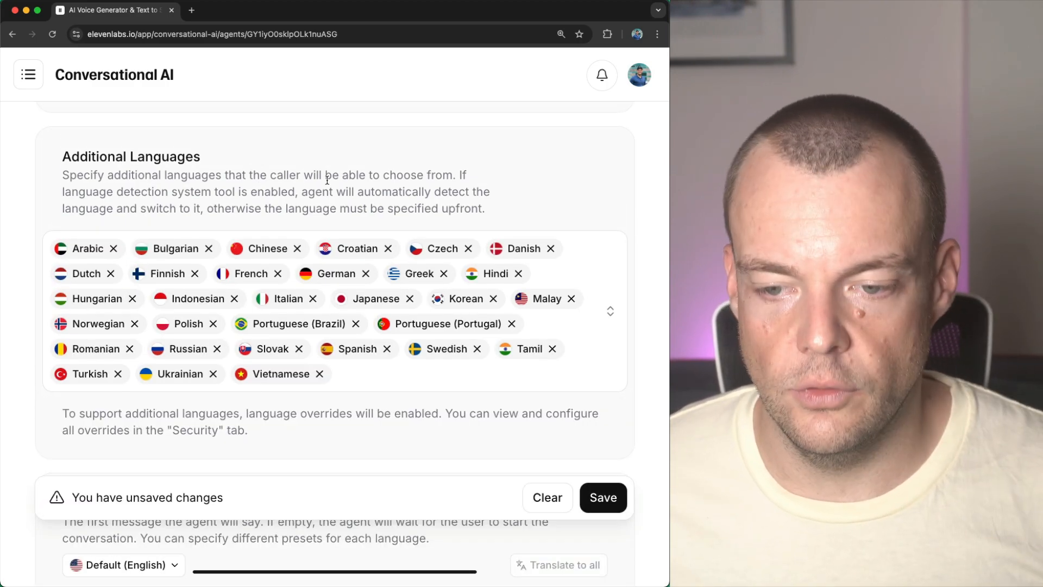
pyautogui.moveTo(286, 225)
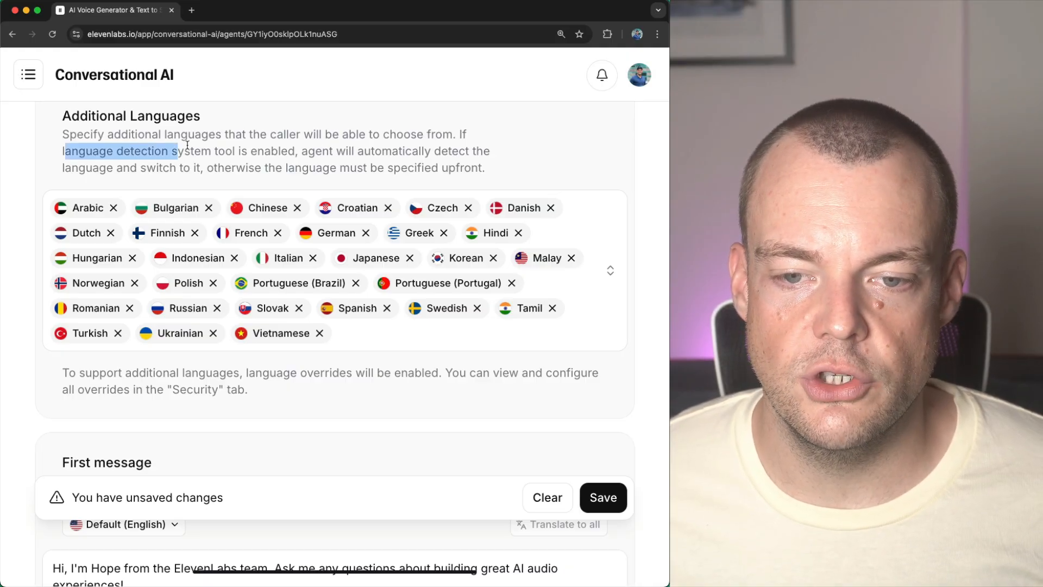
# Scroll to Tools and choose Language Detection from the Add tool dropdown
pyautogui.scroll(-3)
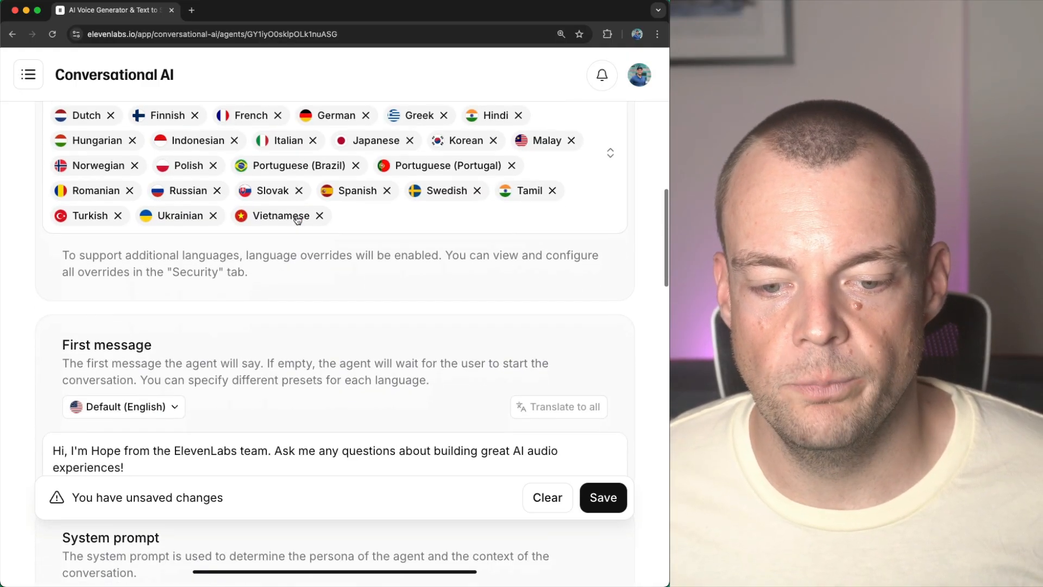
pyautogui.scroll(-3)
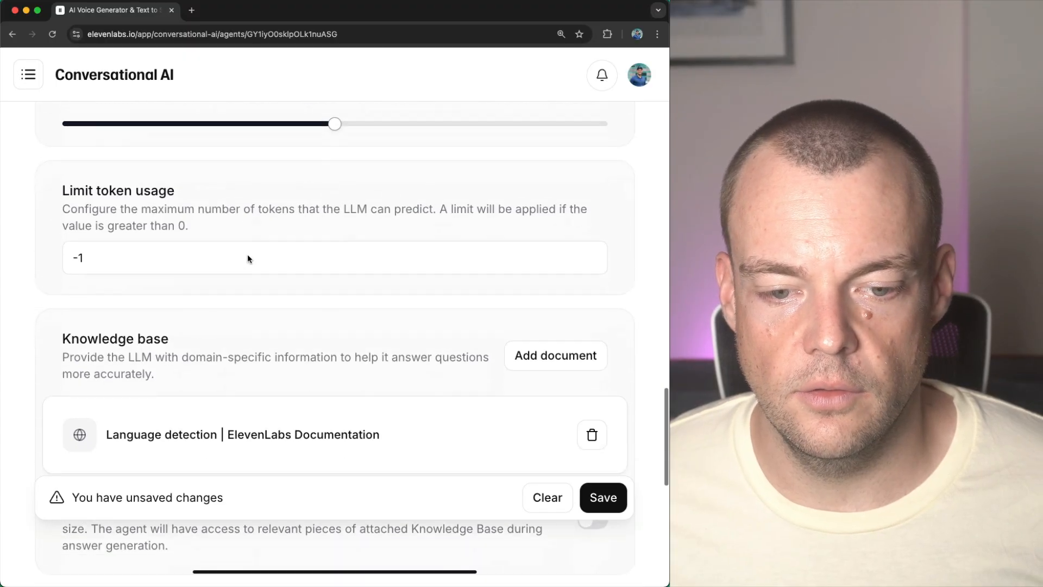
pyautogui.scroll(-3)
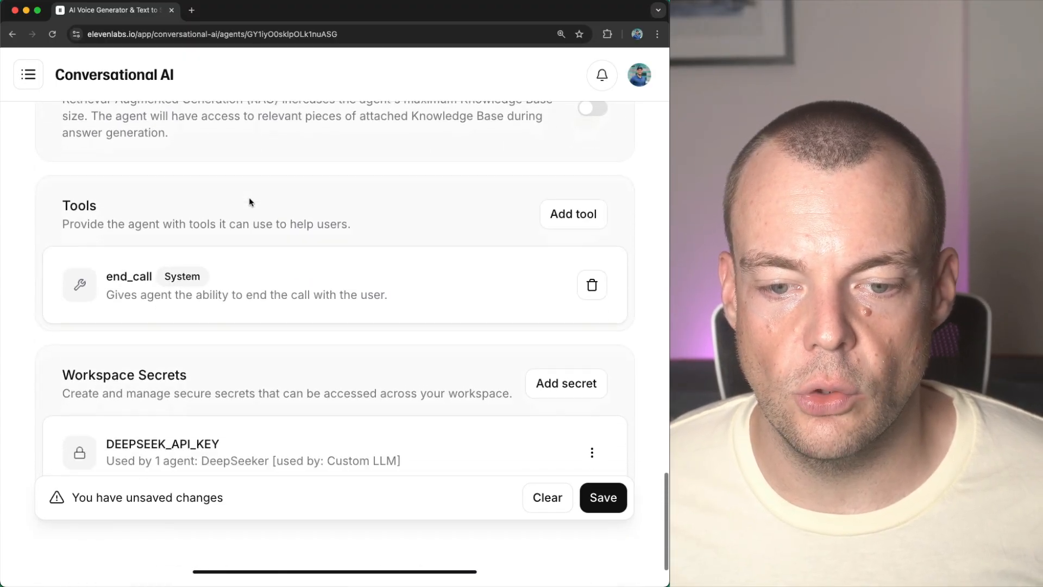
pyautogui.click(572, 213)
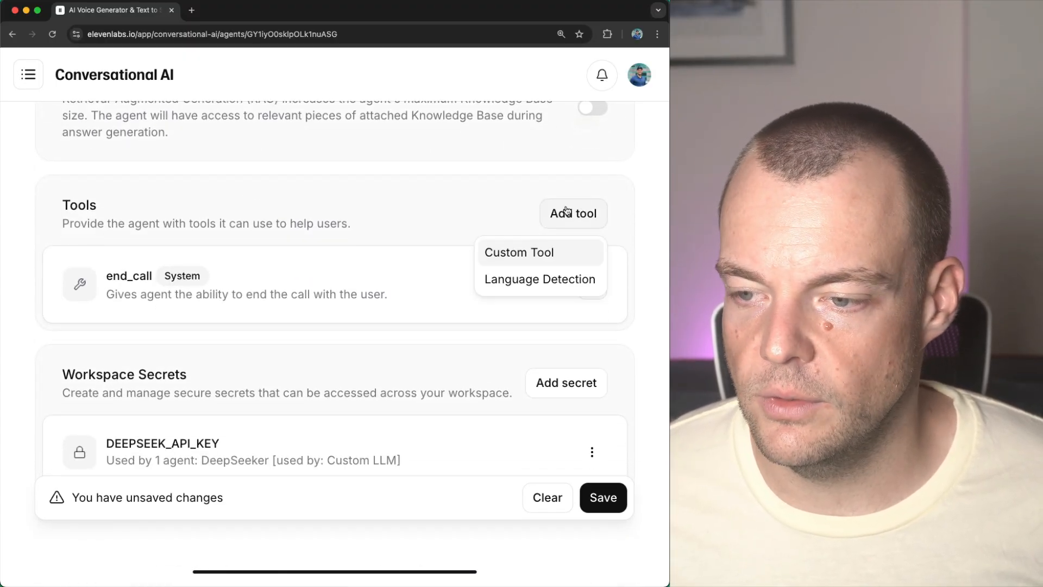
pyautogui.click(540, 278)
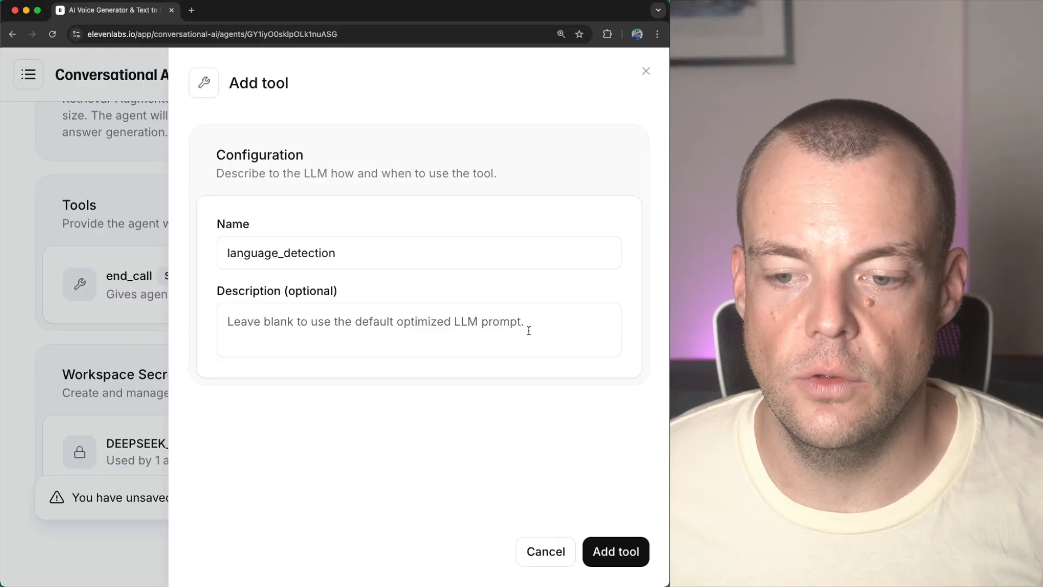
pyautogui.moveTo(539, 448)
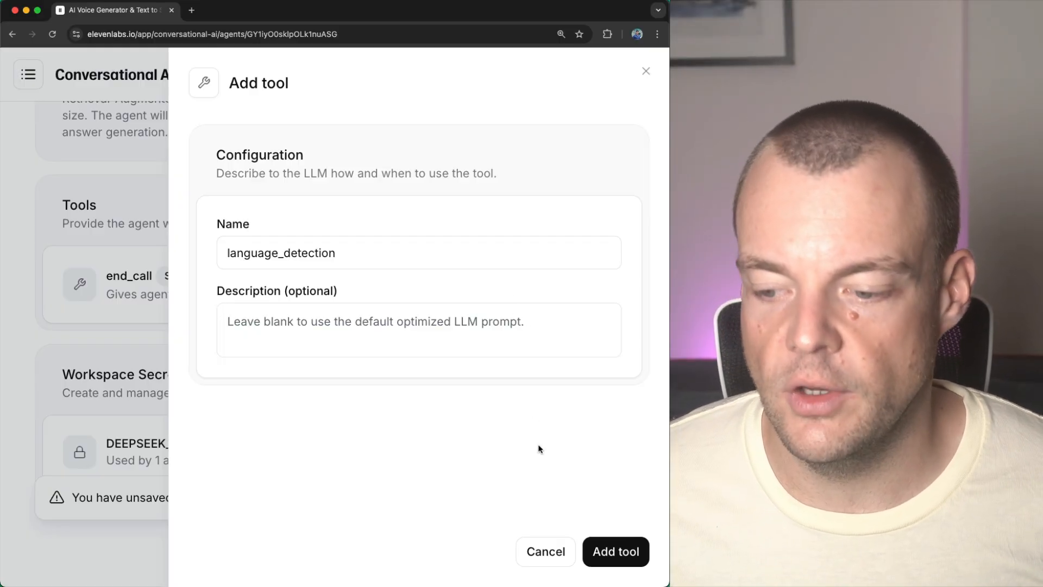
# Confirm the language_detection tool alongside end_call and save the agent's pending changes
pyautogui.click(614, 550)
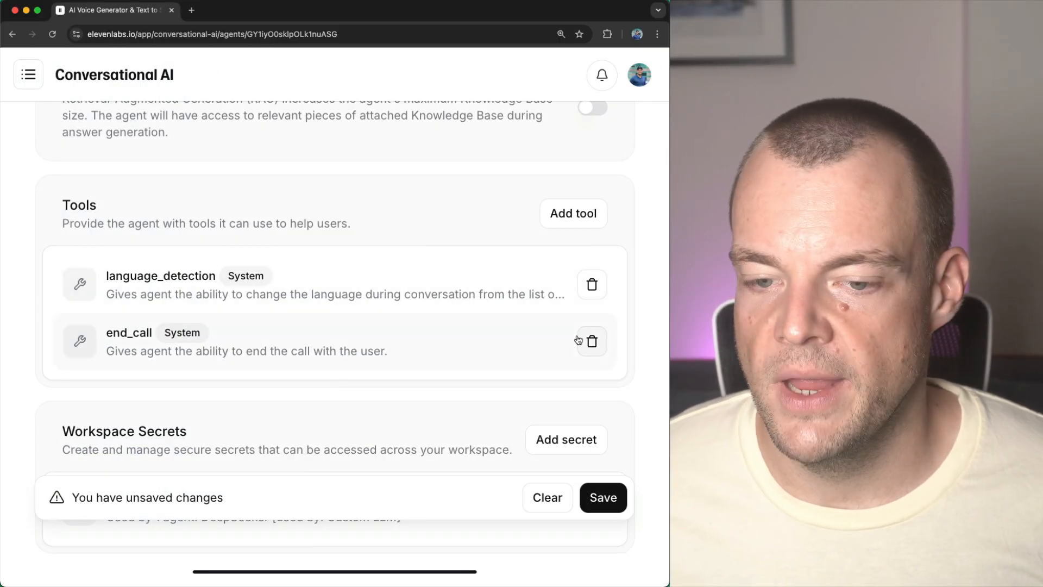
pyautogui.click(602, 496)
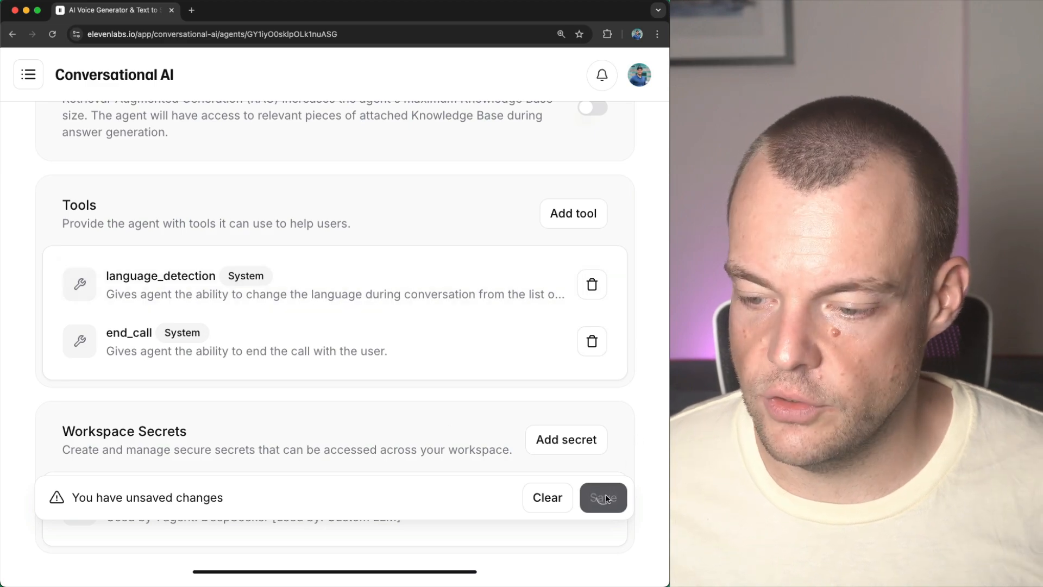
pyautogui.click(602, 497)
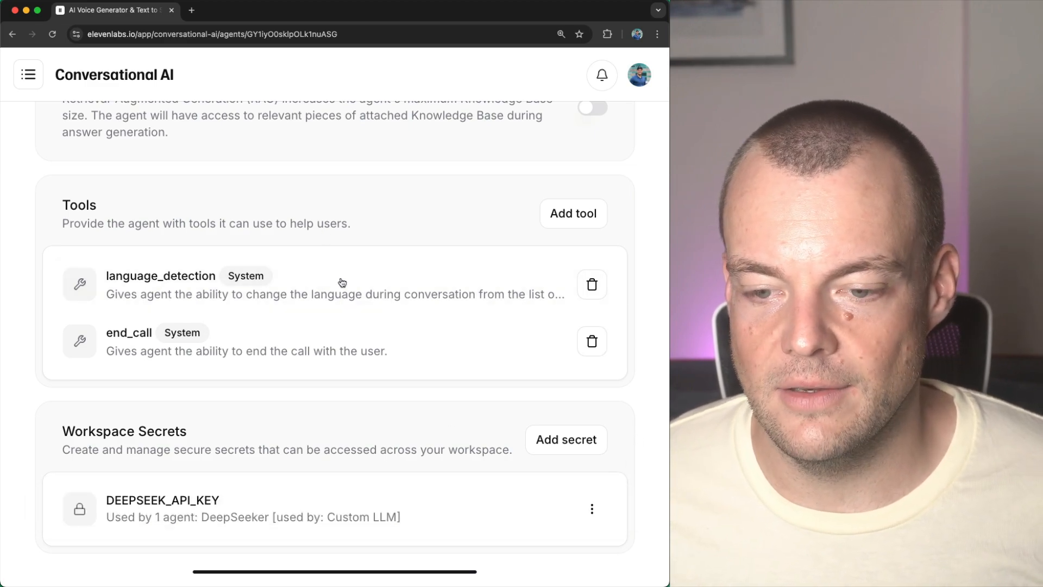
pyautogui.scroll(3)
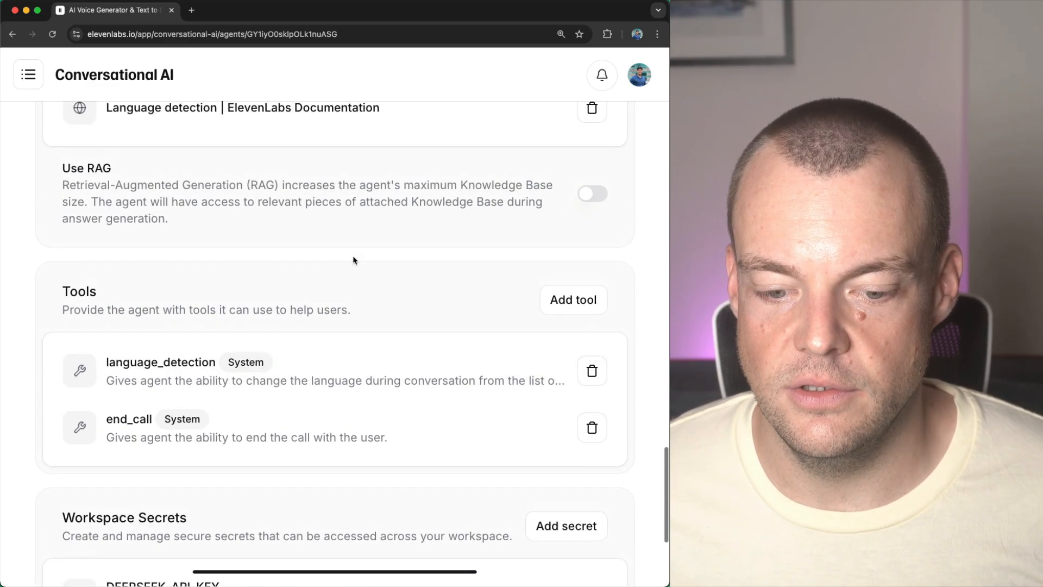